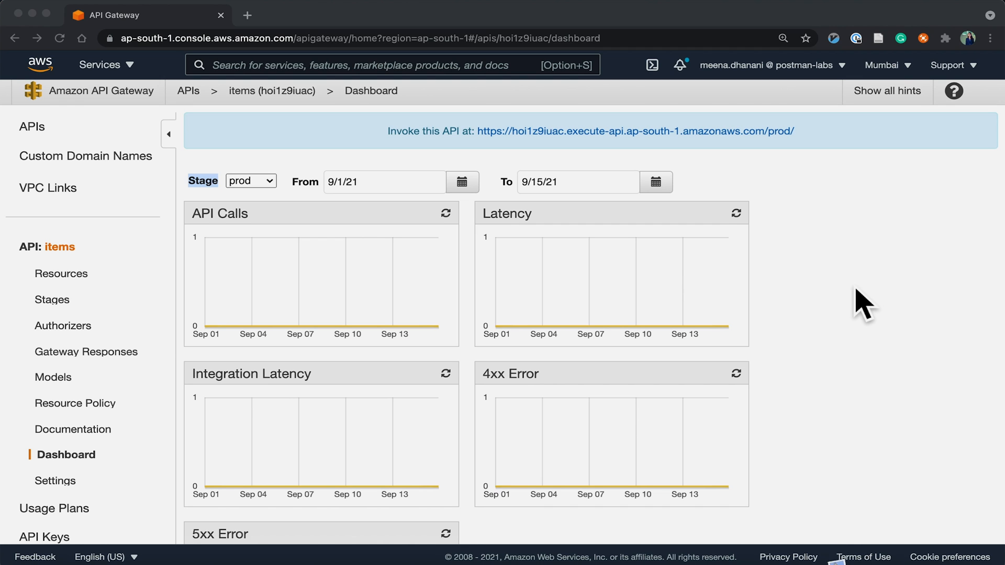
Go to the prod stage's Export settings in API Gateway and choose the OpenAPI 3 format.
scroll(up, 3)
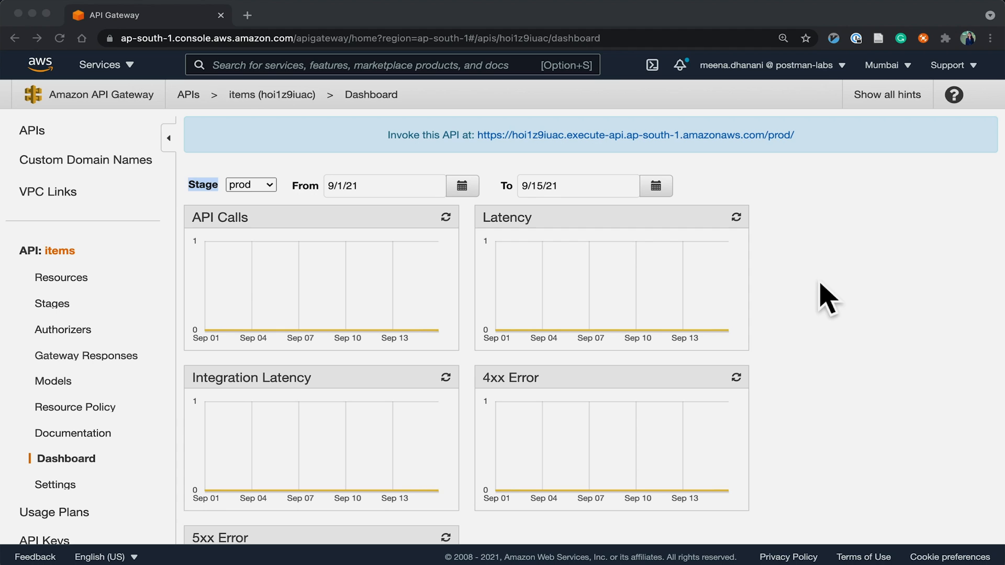
mouse_move(60, 323)
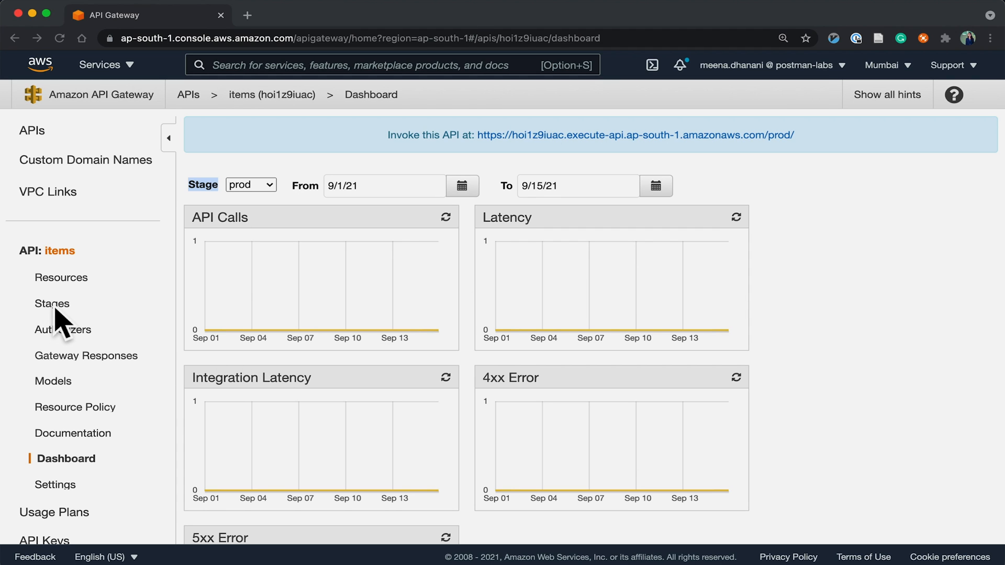
click(52, 304)
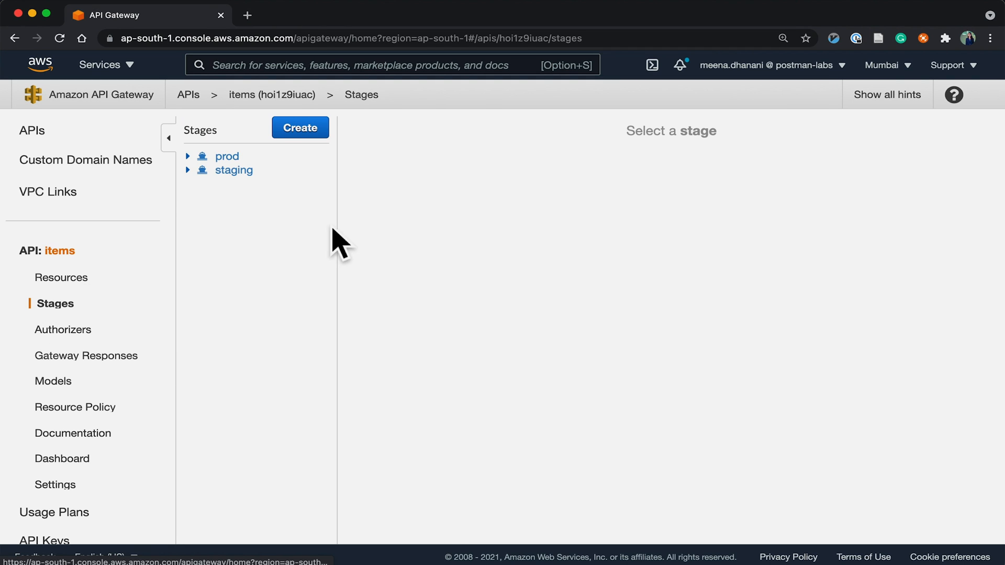
click(226, 156)
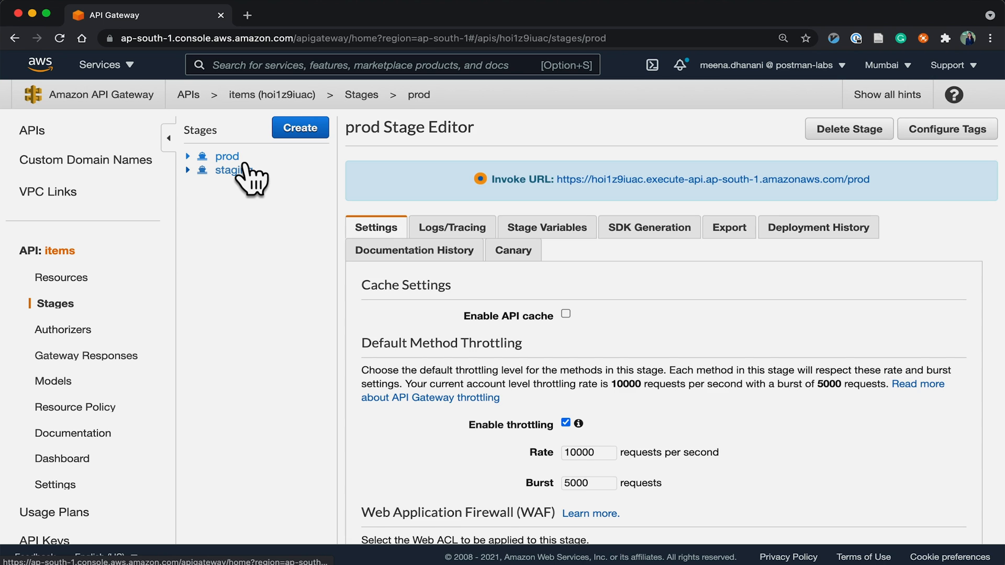
mouse_move(774, 252)
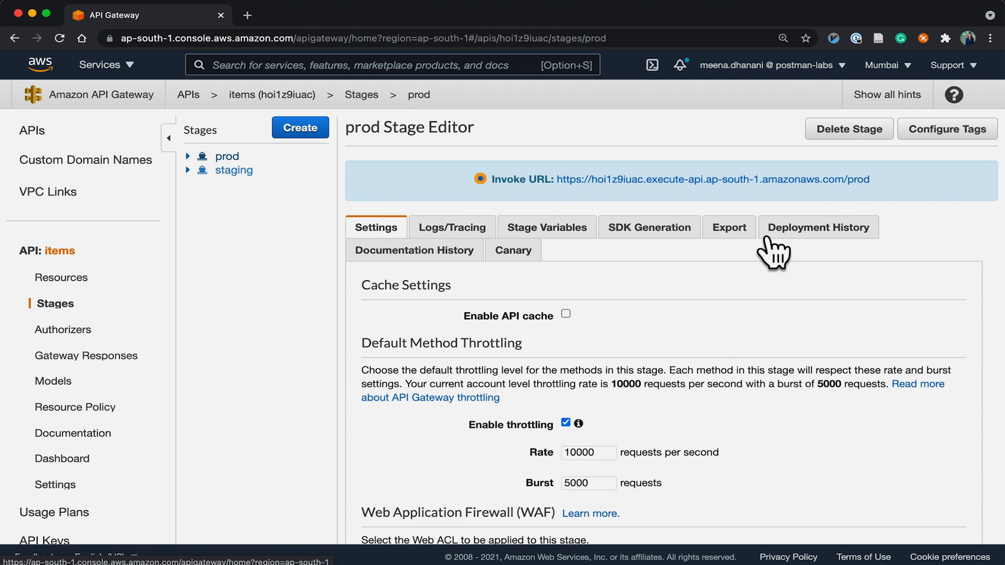
click(728, 227)
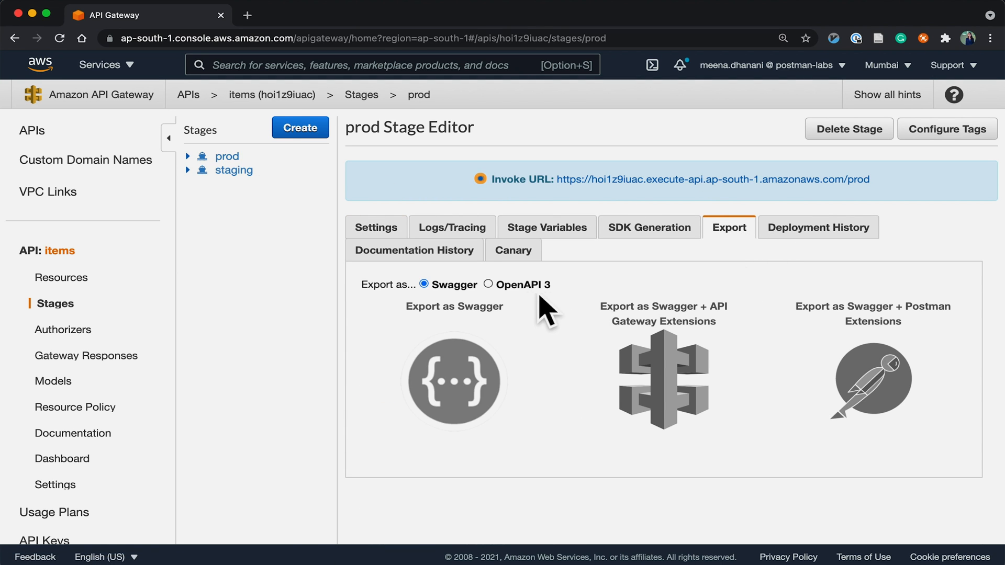
click(490, 284)
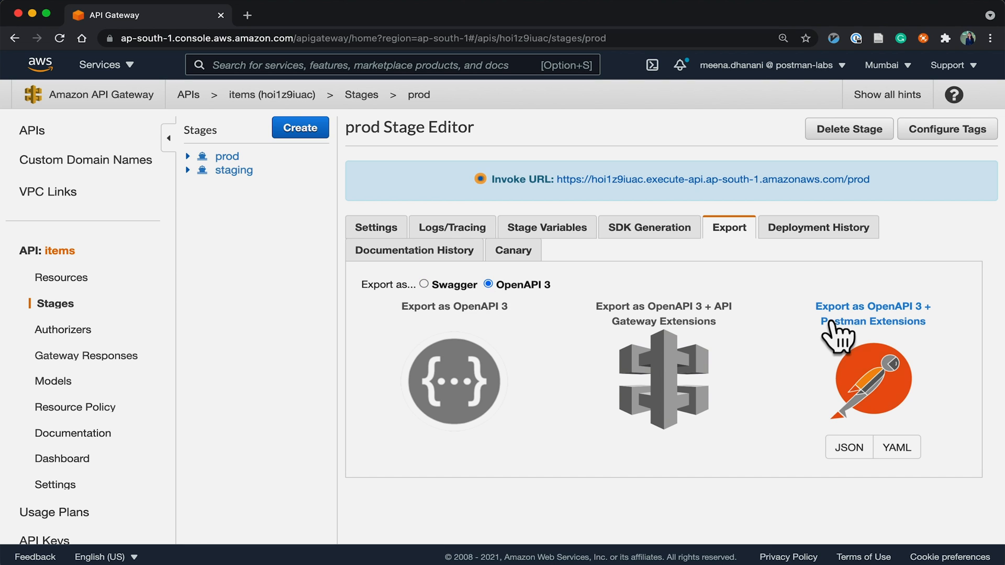
mouse_move(862, 372)
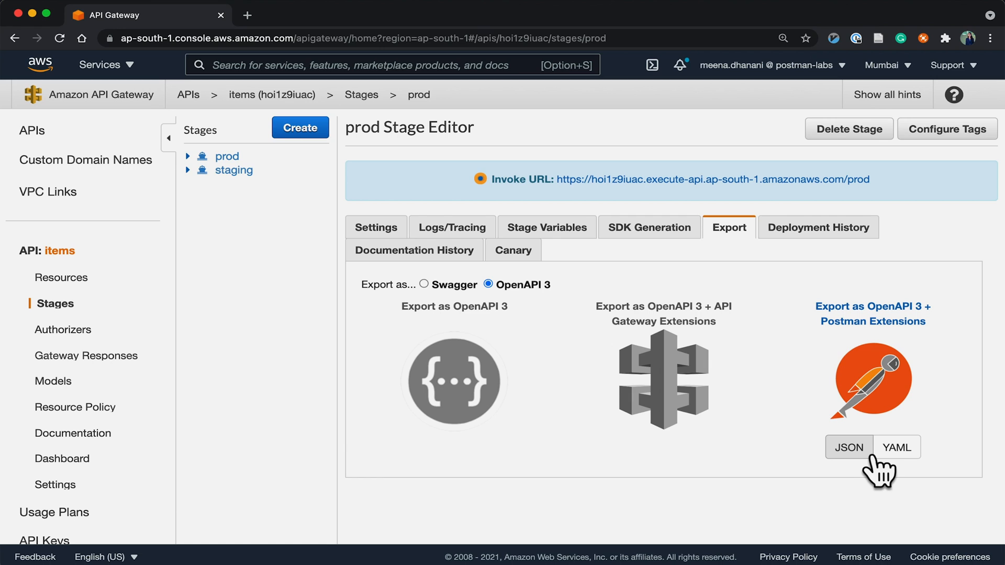
Download the OpenAPI 3 export as JSON with Postman extensions and bring Postman to the front.
click(849, 447)
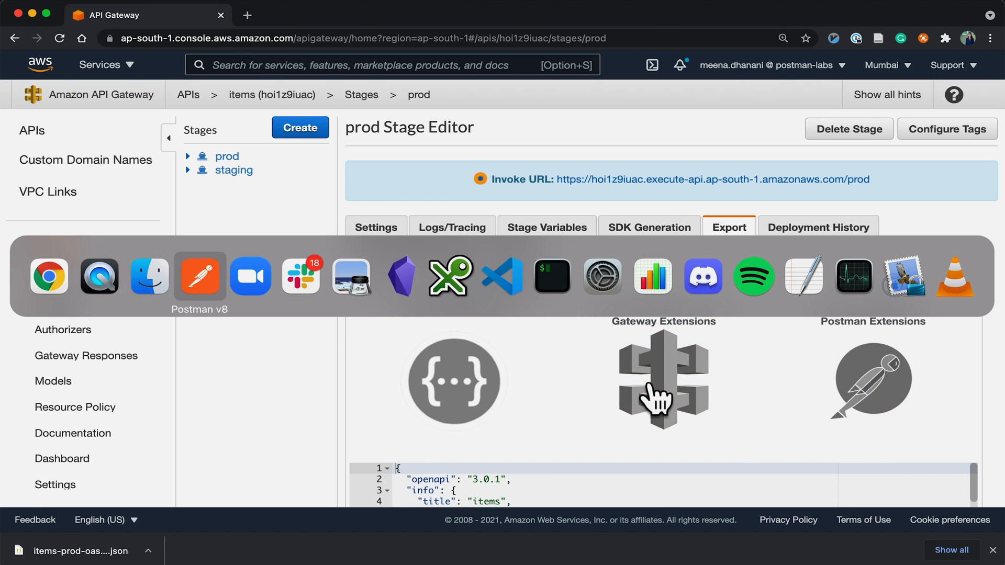
click(199, 277)
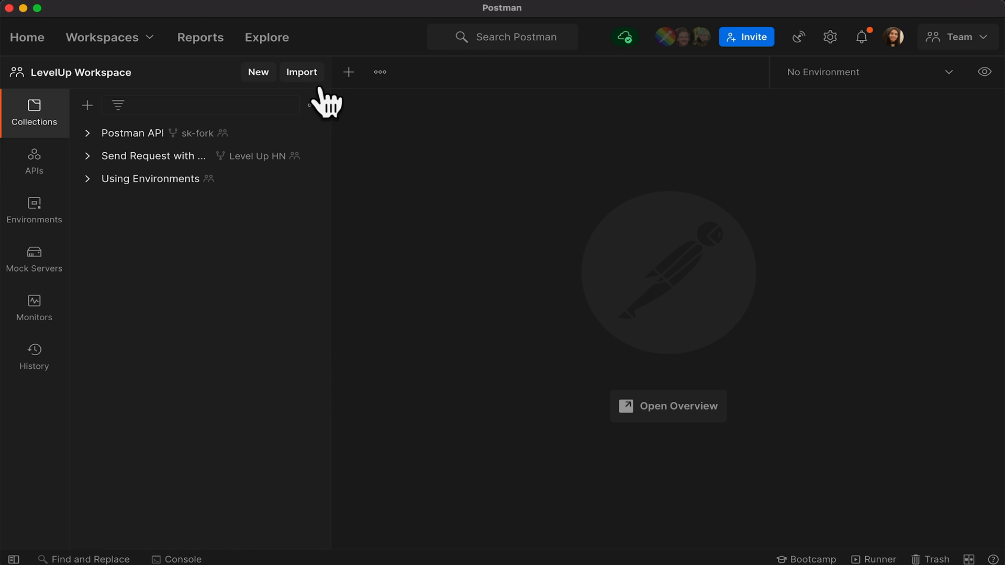
Import the exported items JSON file as an API with its collection linked as a Test Suite.
click(302, 72)
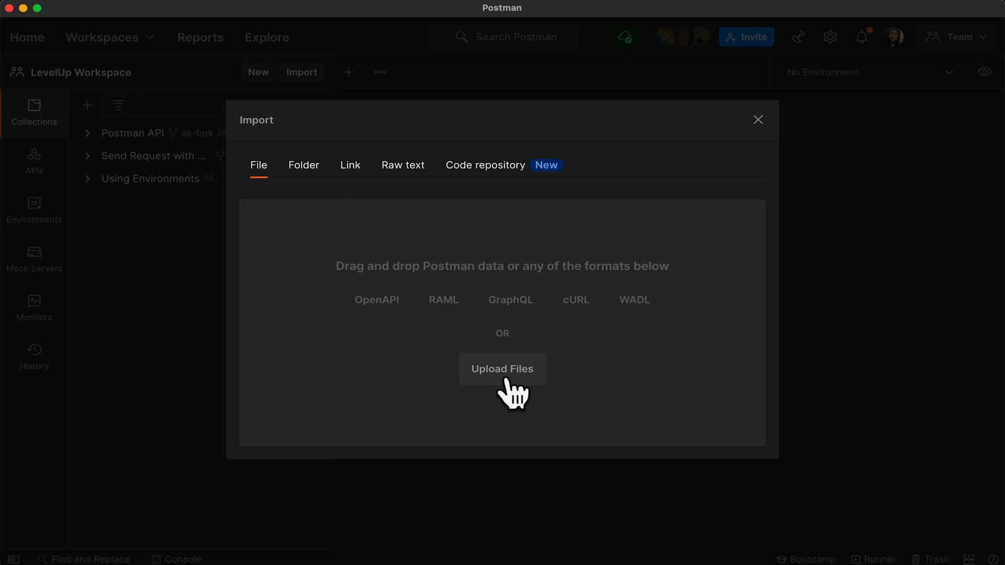
click(501, 369)
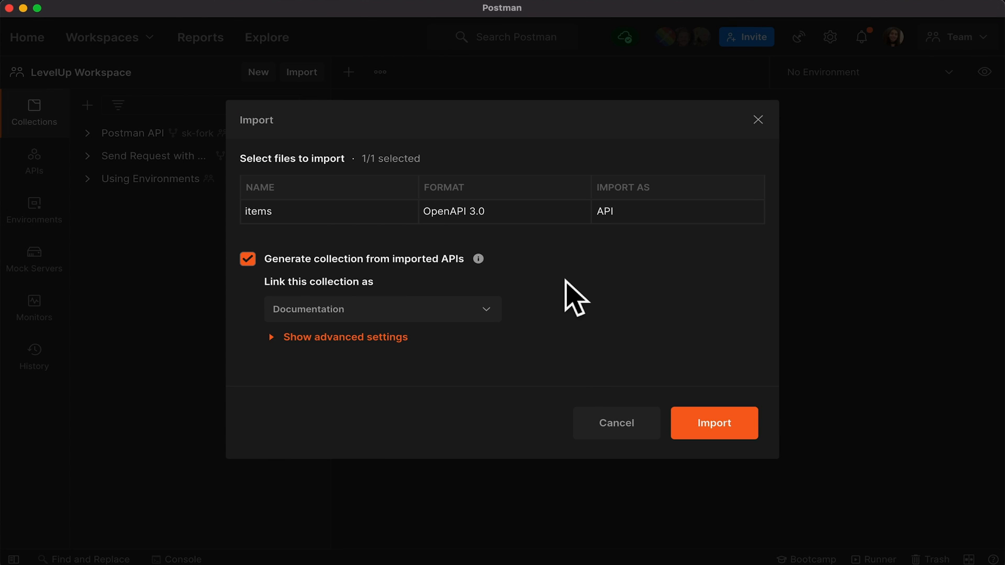
mouse_move(343, 240)
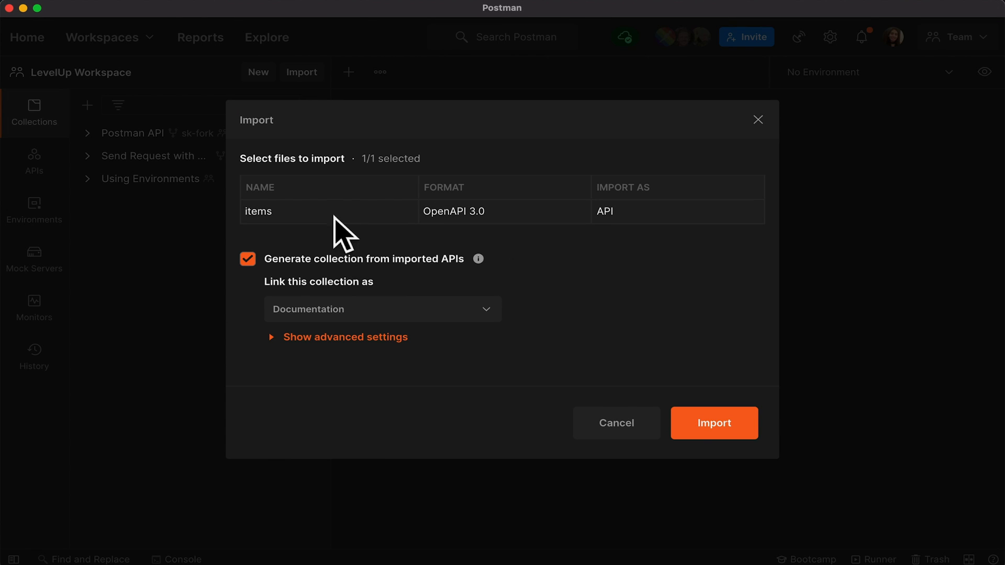
mouse_move(524, 241)
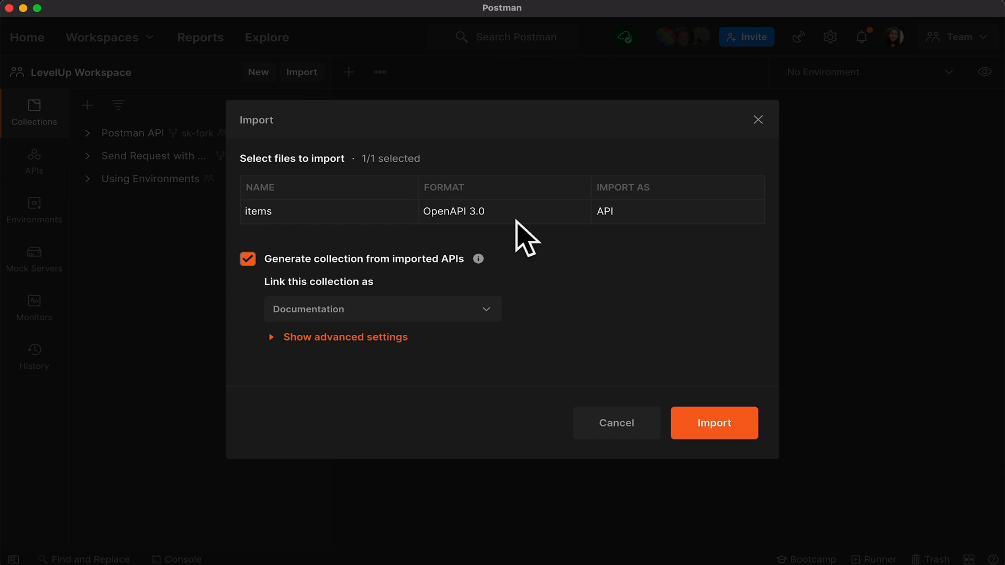
mouse_move(341, 298)
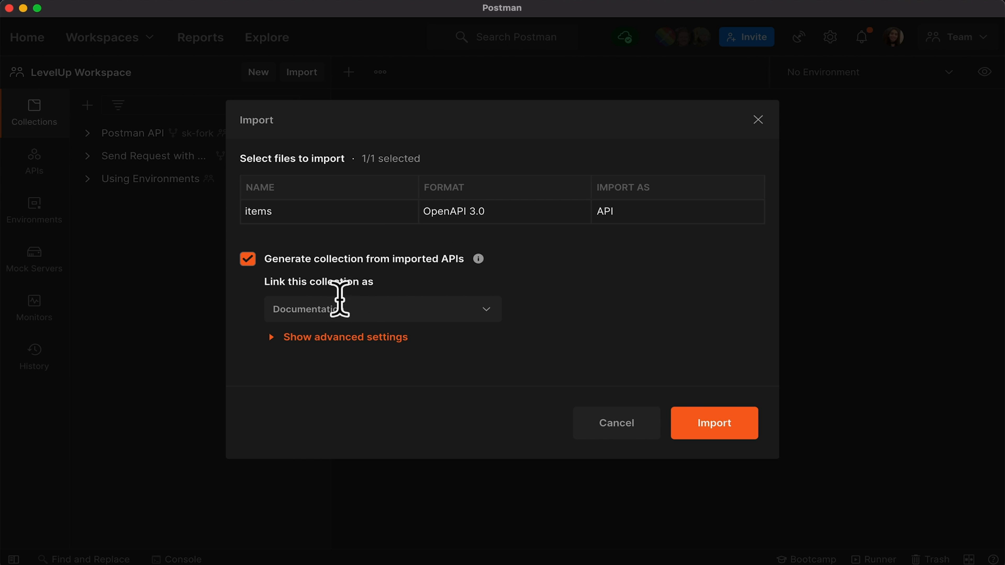
click(383, 309)
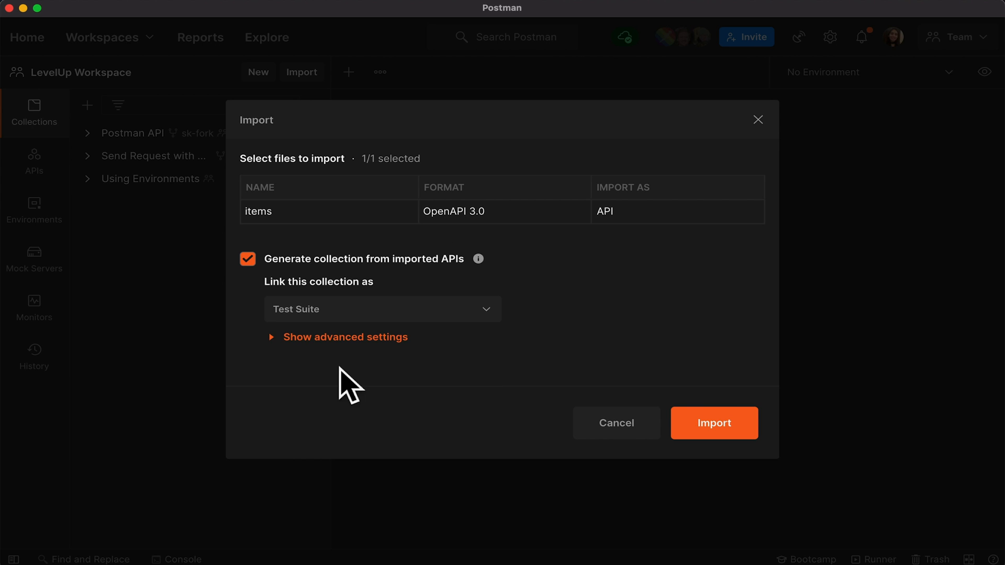
mouse_move(713, 413)
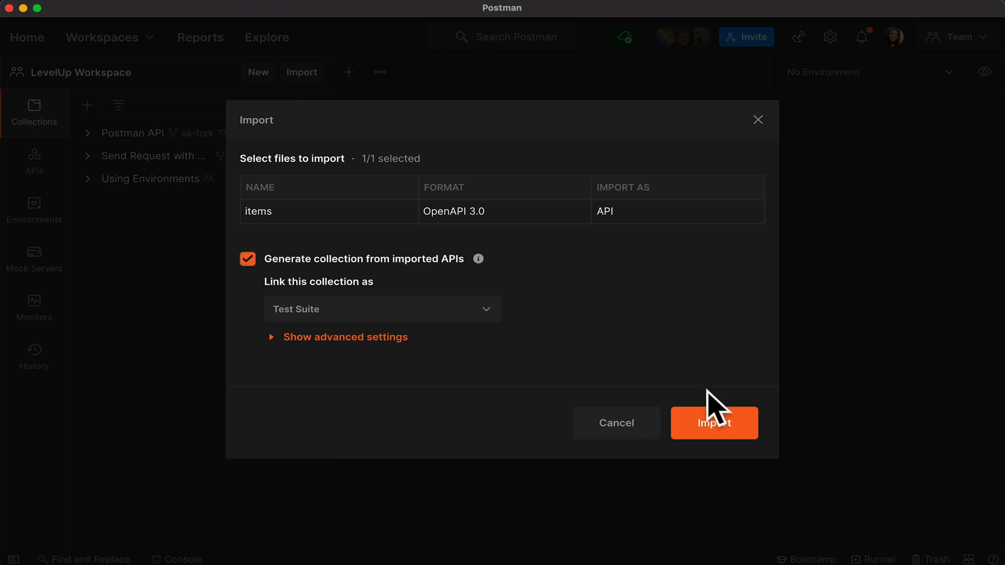
click(713, 422)
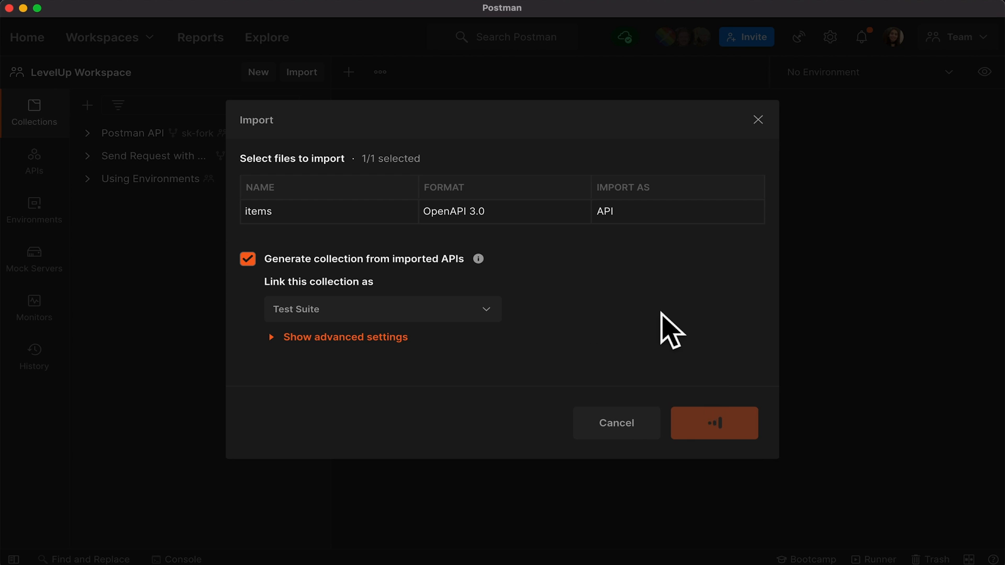
click(714, 423)
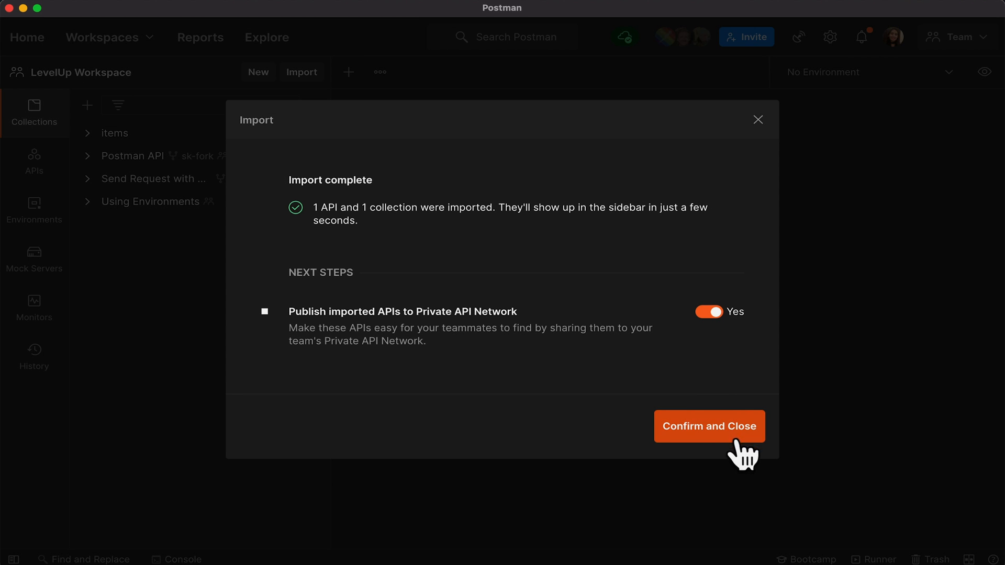
Review the imported items API's OpenAPI schema on Define, then go to the workspace Collections list.
click(708, 426)
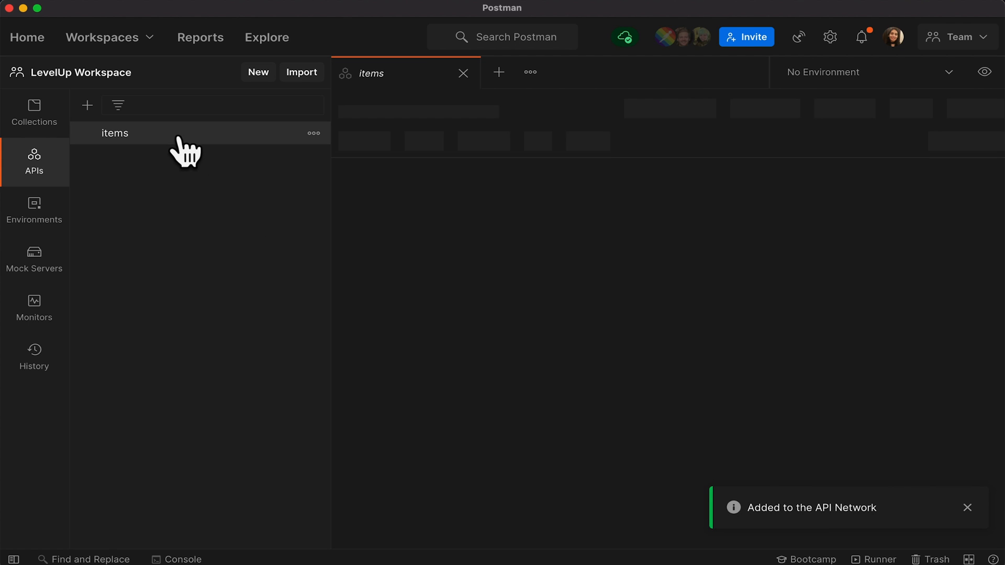
click(115, 133)
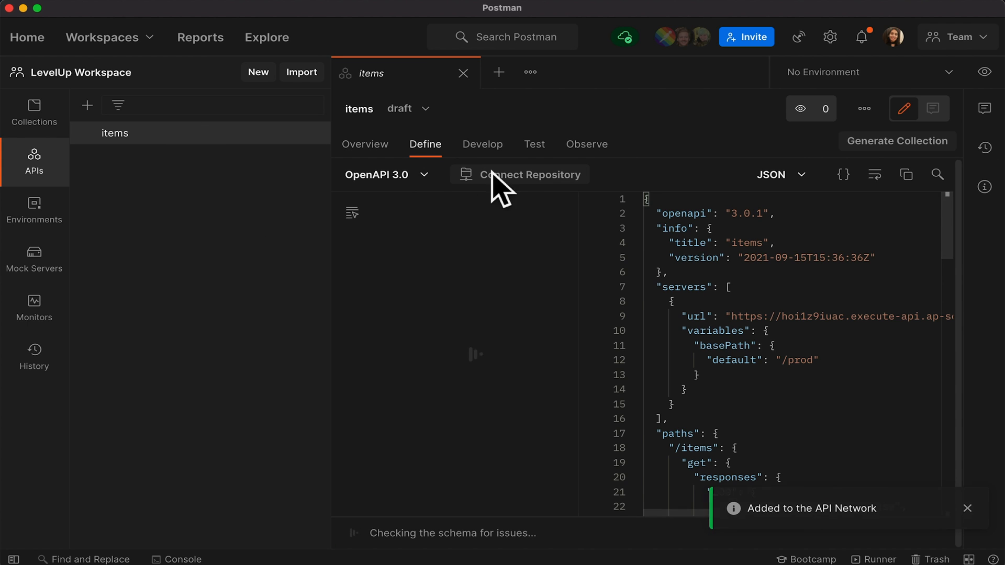
click(352, 212)
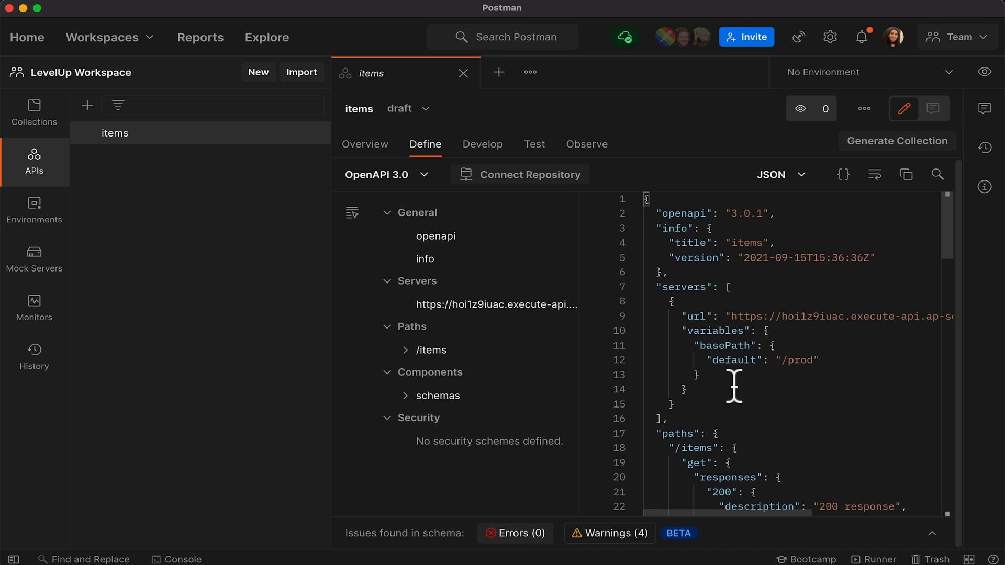
click(430, 350)
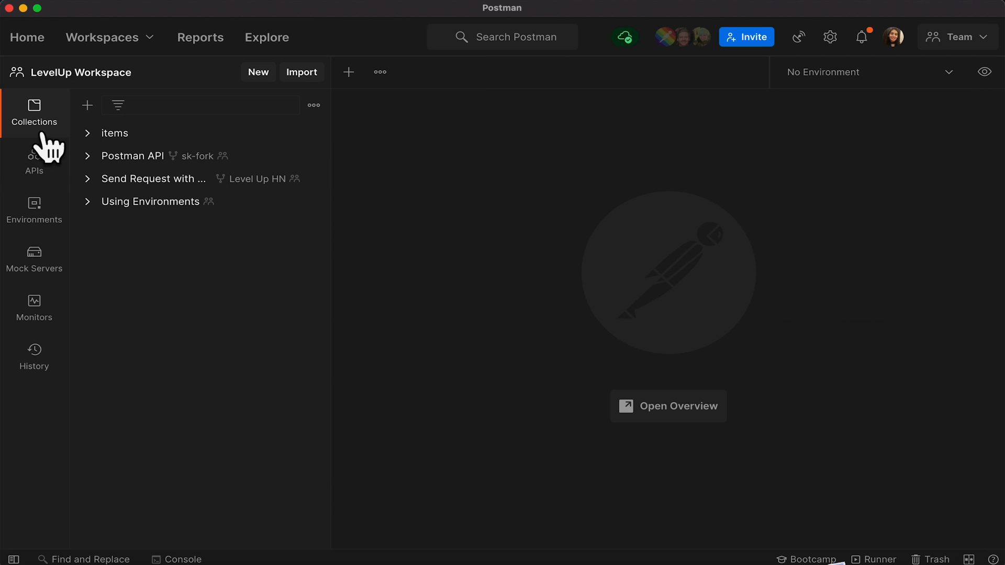
Show the items collection's variables (basePath, baseUrl) with the documentation panel closed.
click(114, 133)
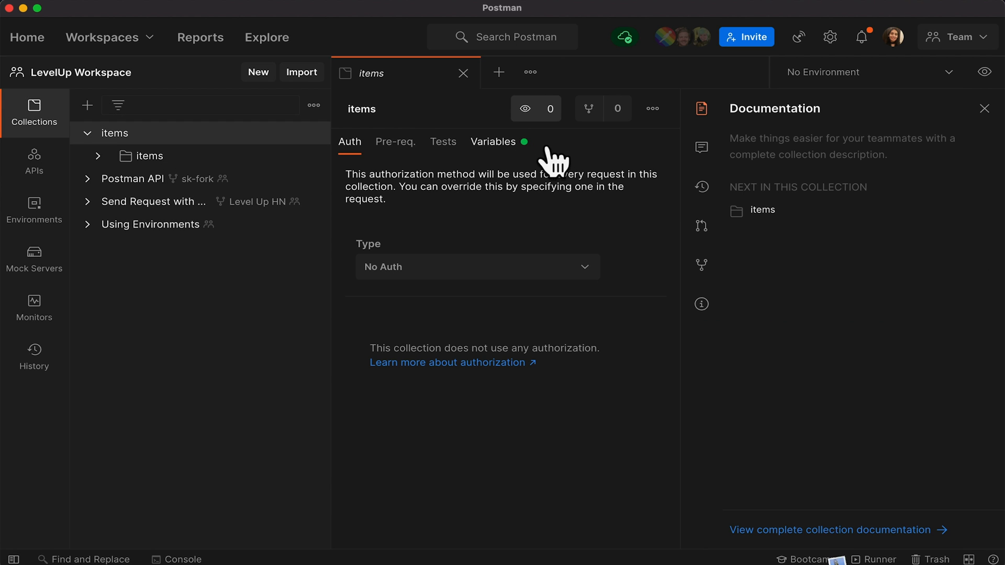
click(493, 141)
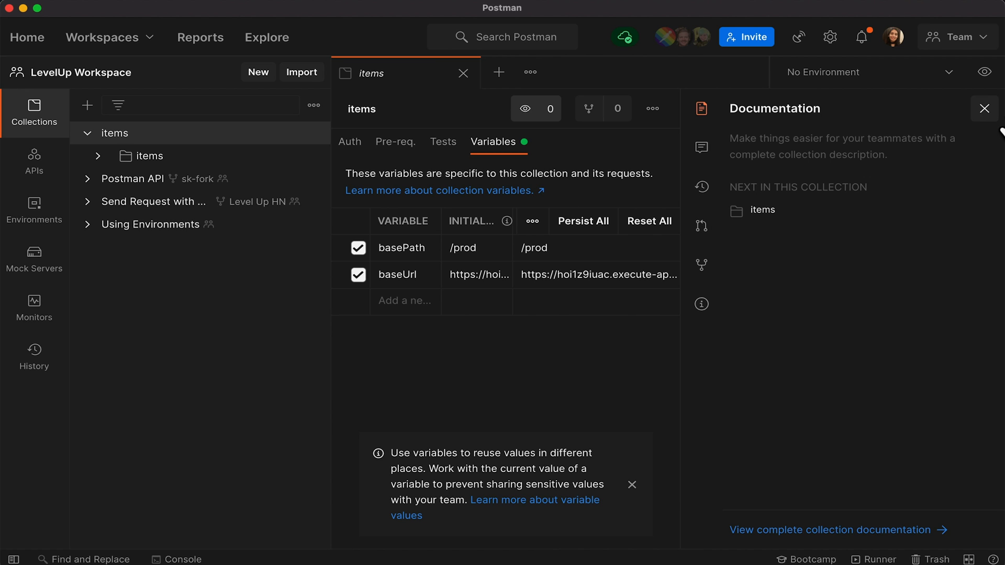
click(984, 107)
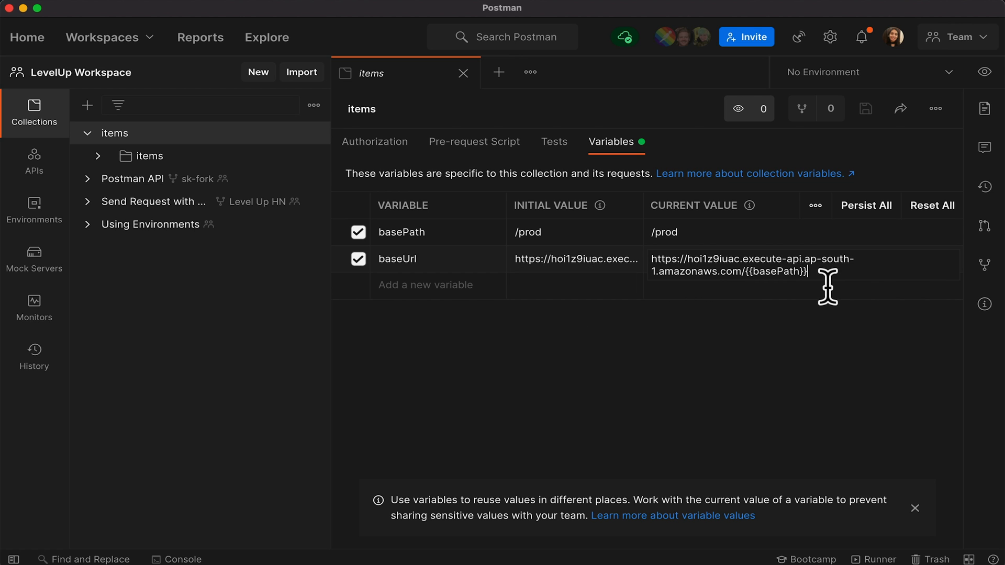
mouse_move(725, 282)
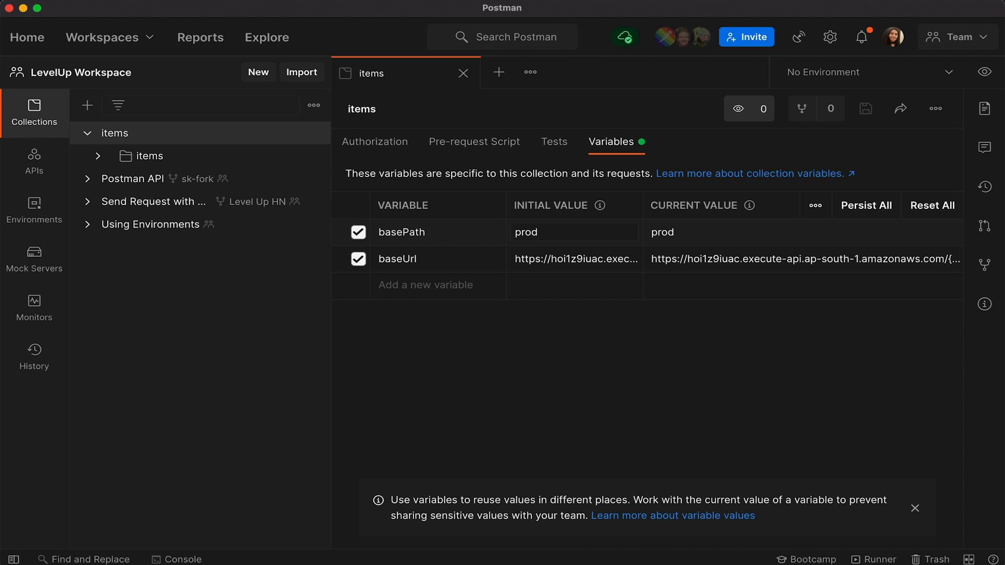
mouse_move(209, 186)
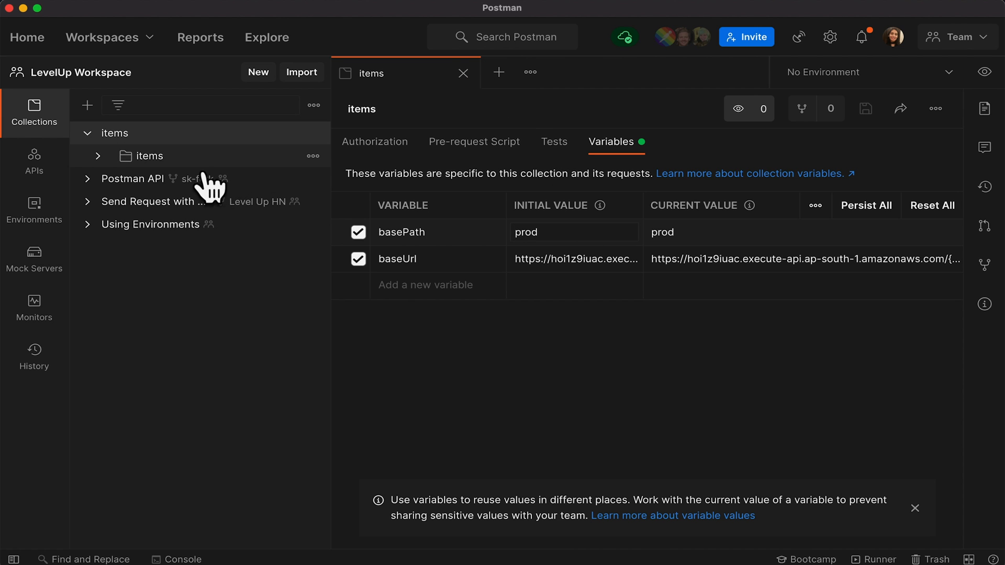
Add a 'Status code is 200' test snippet to the GET /items request's Tests.
click(149, 156)
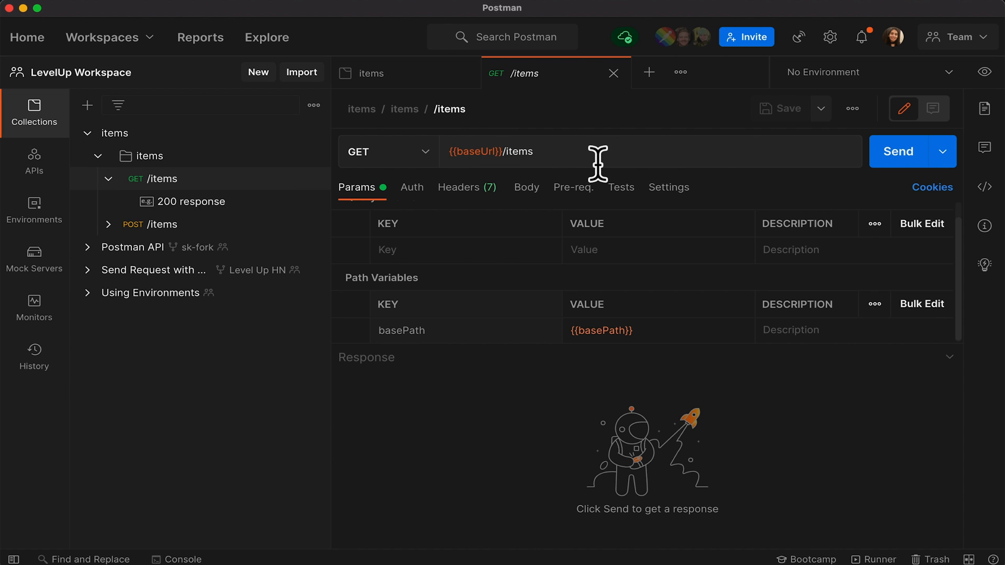
mouse_move(646, 209)
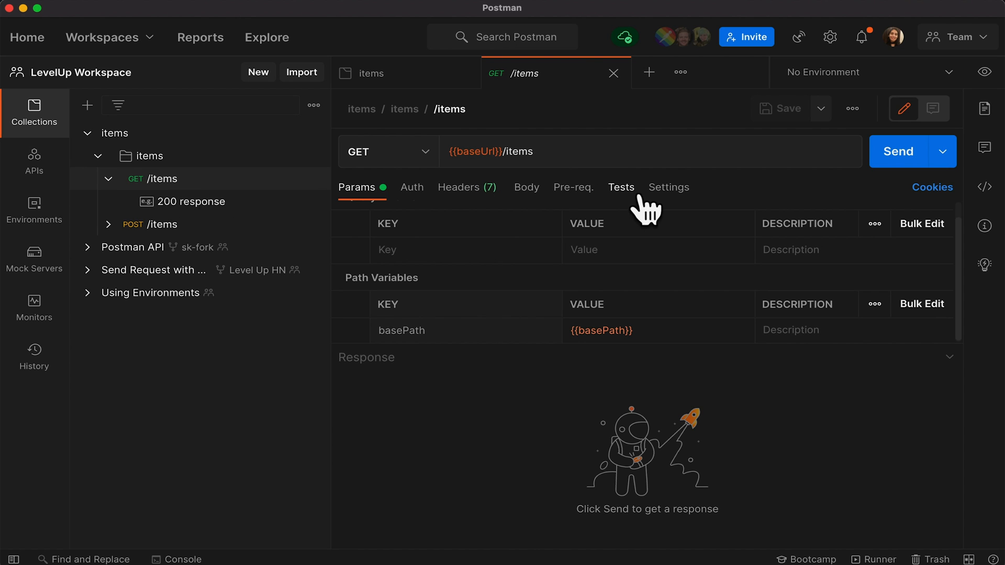
click(621, 187)
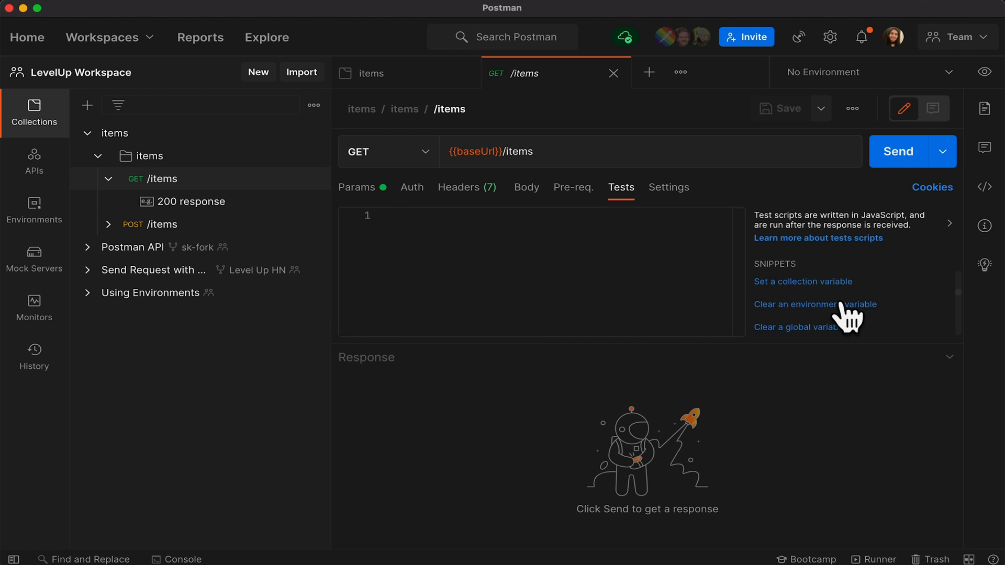
scroll(down, 3)
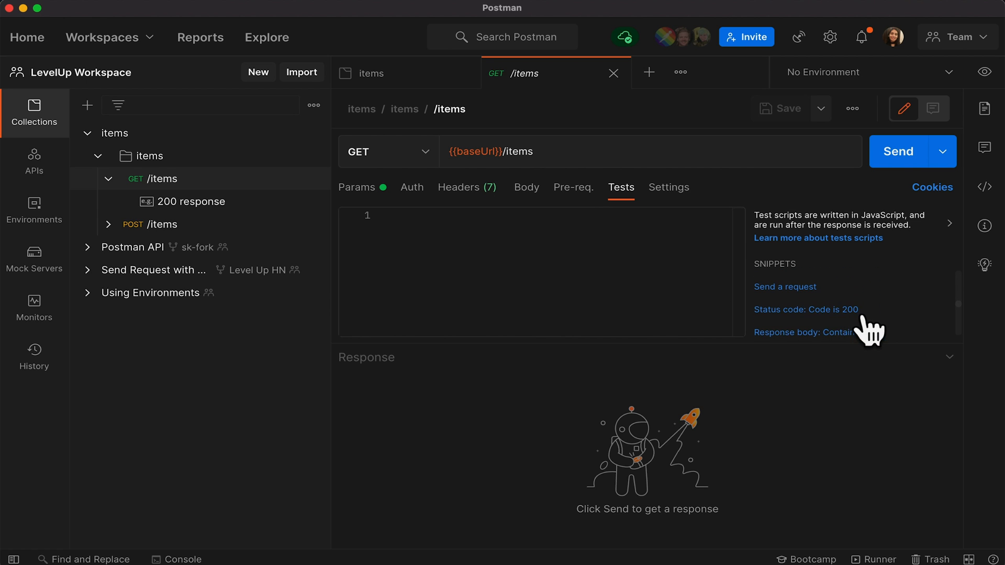
click(806, 310)
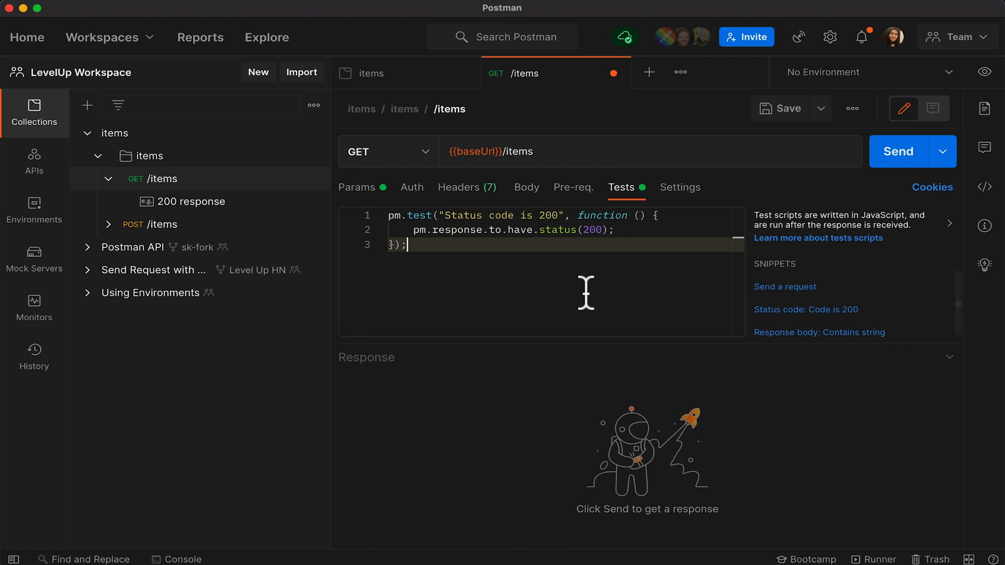
mouse_move(807, 339)
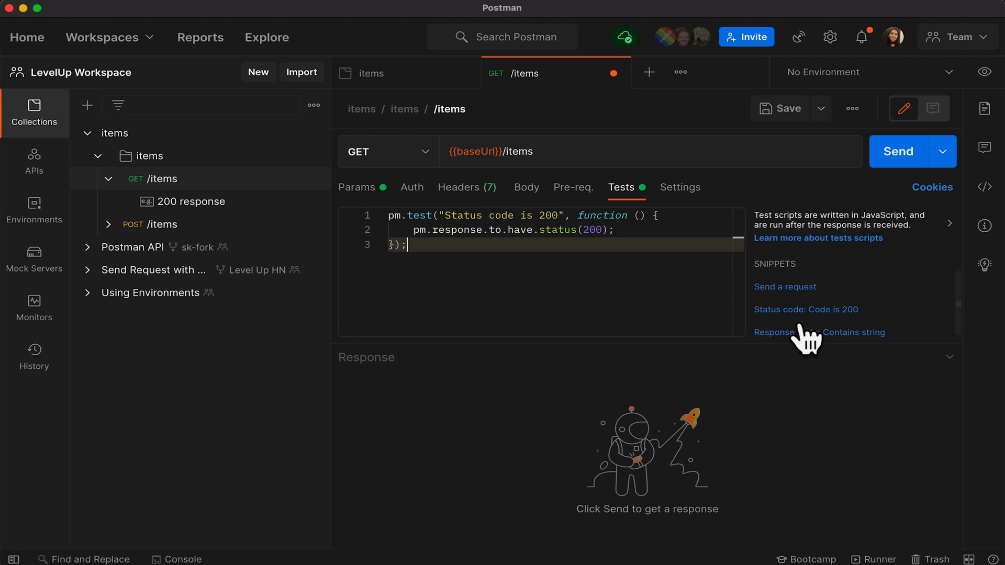
mouse_move(484, 266)
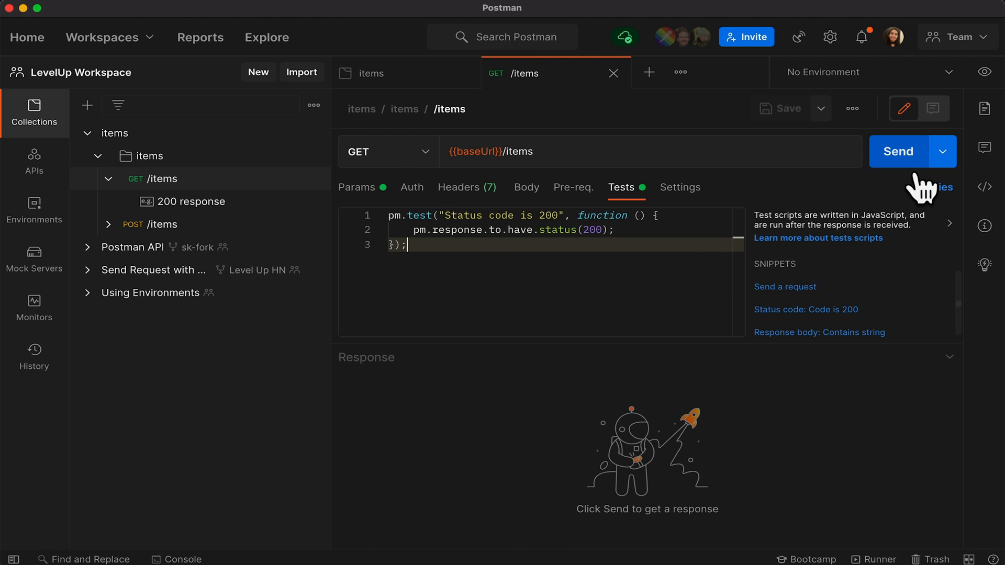
Send GET /items and view Test Results showing the status-200 test passed.
click(897, 151)
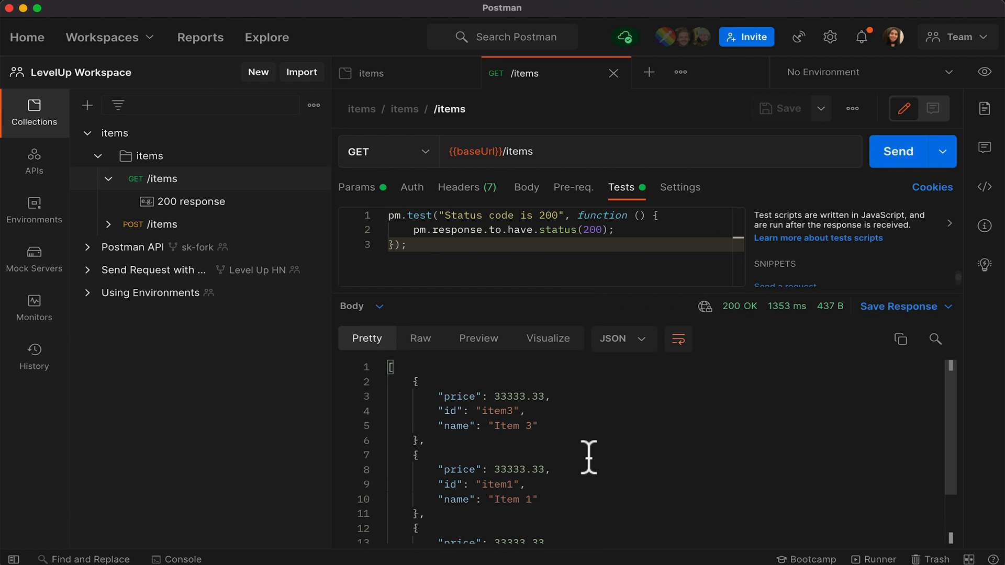
mouse_move(401, 338)
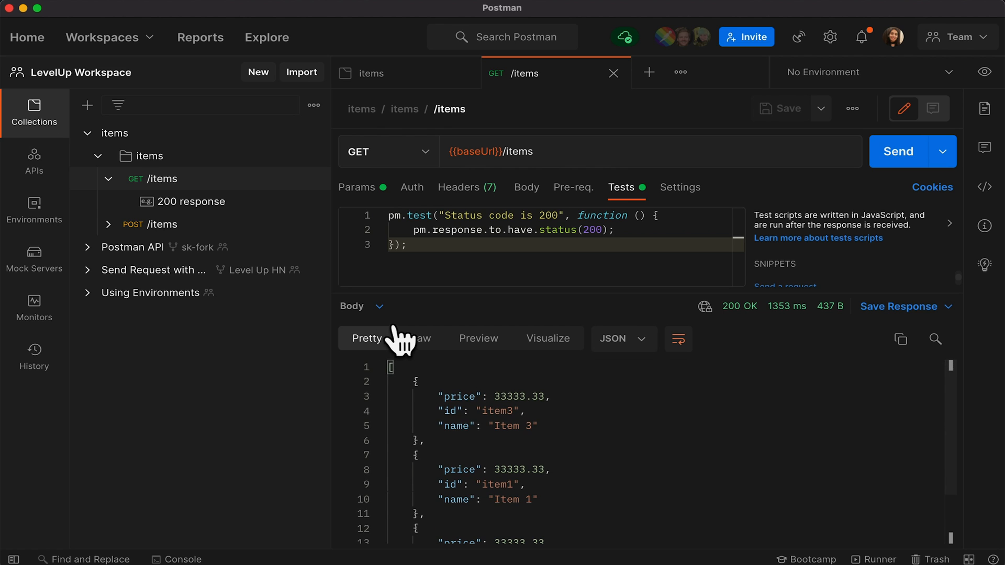
click(362, 306)
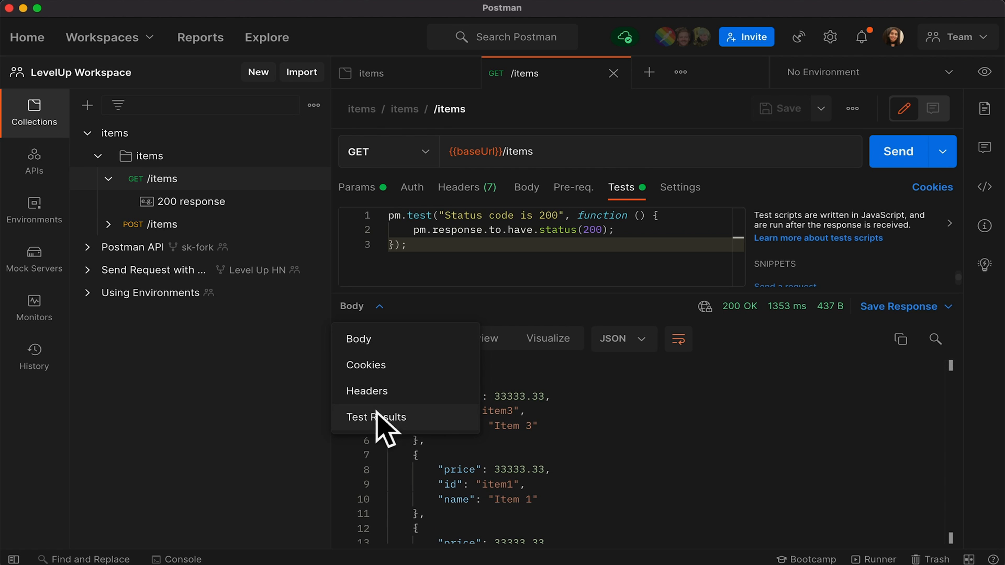
click(376, 418)
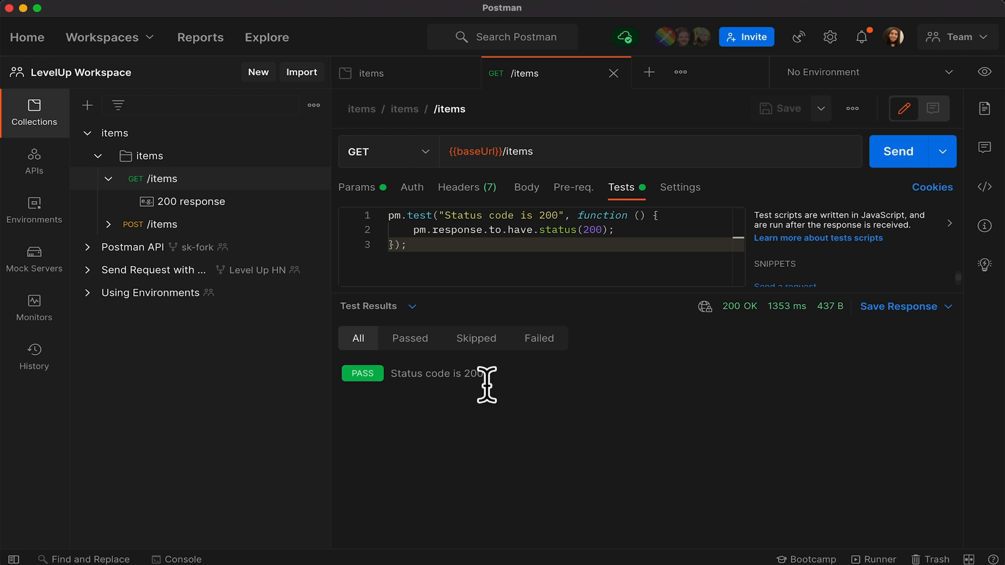